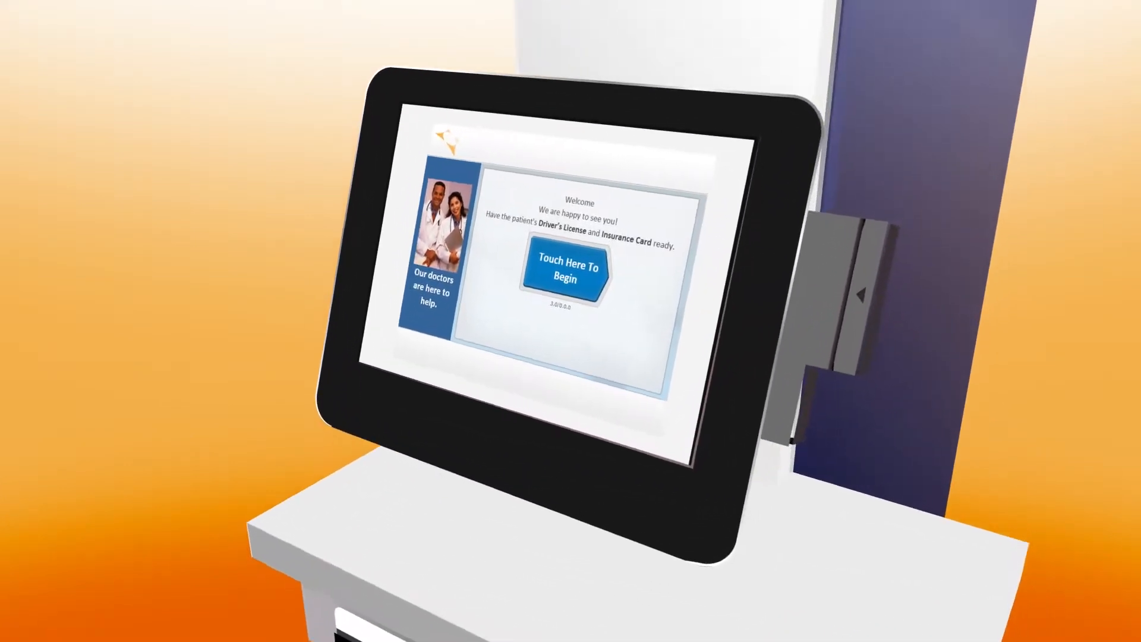
{"action": "left_click", "coordinate": [563, 288]}
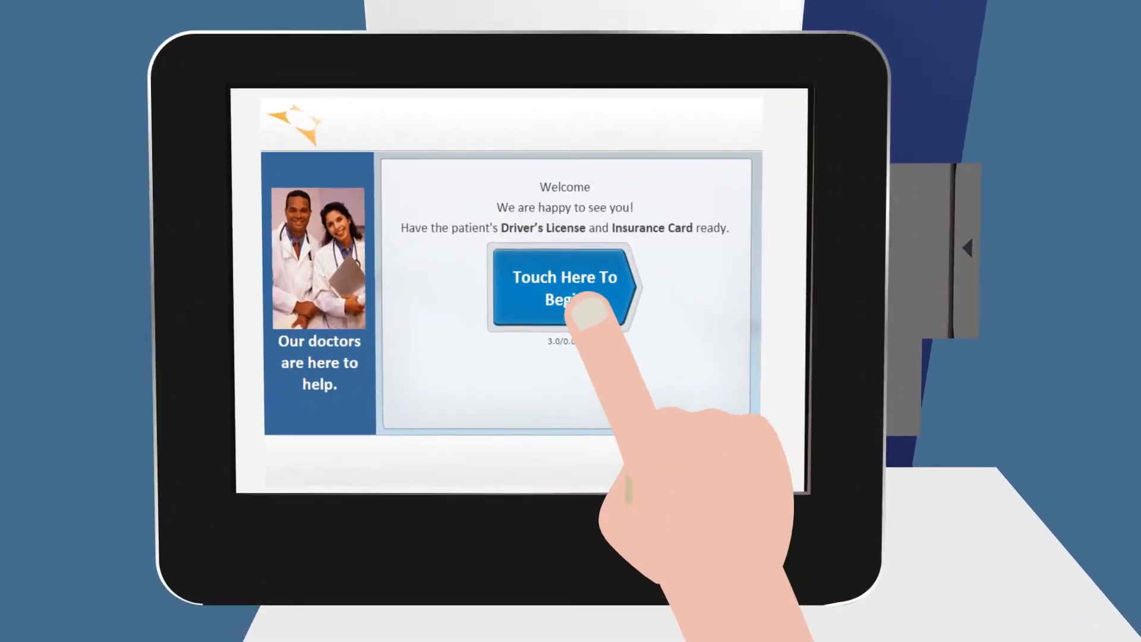
{"action": "left_click", "coordinate": [564, 287]}
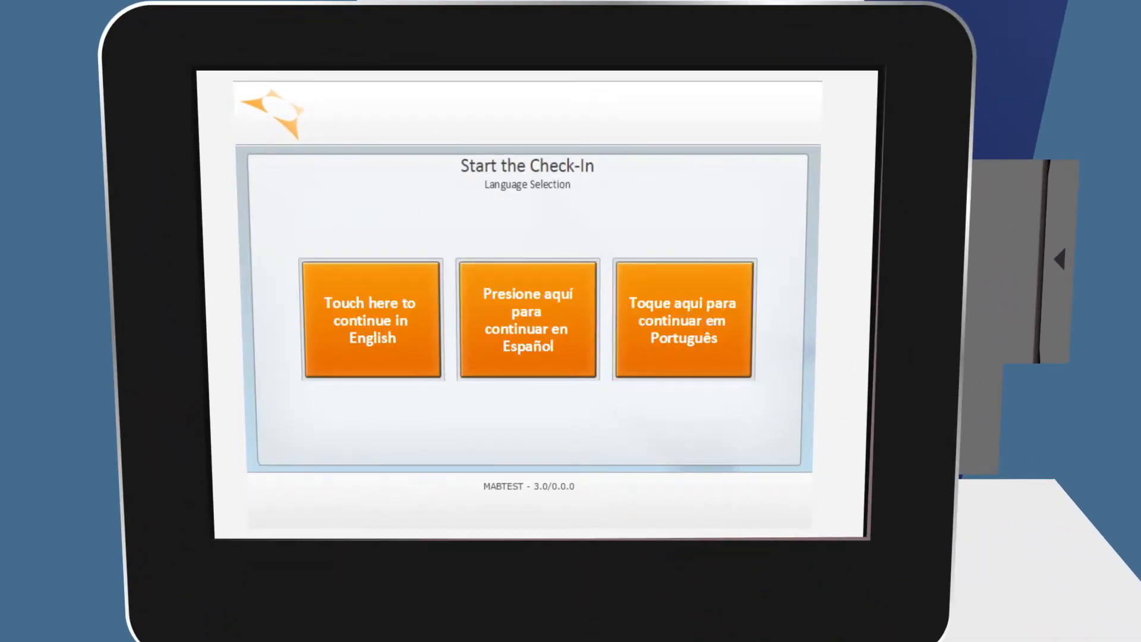
{"action": "left_click", "coordinate": [371, 328]}
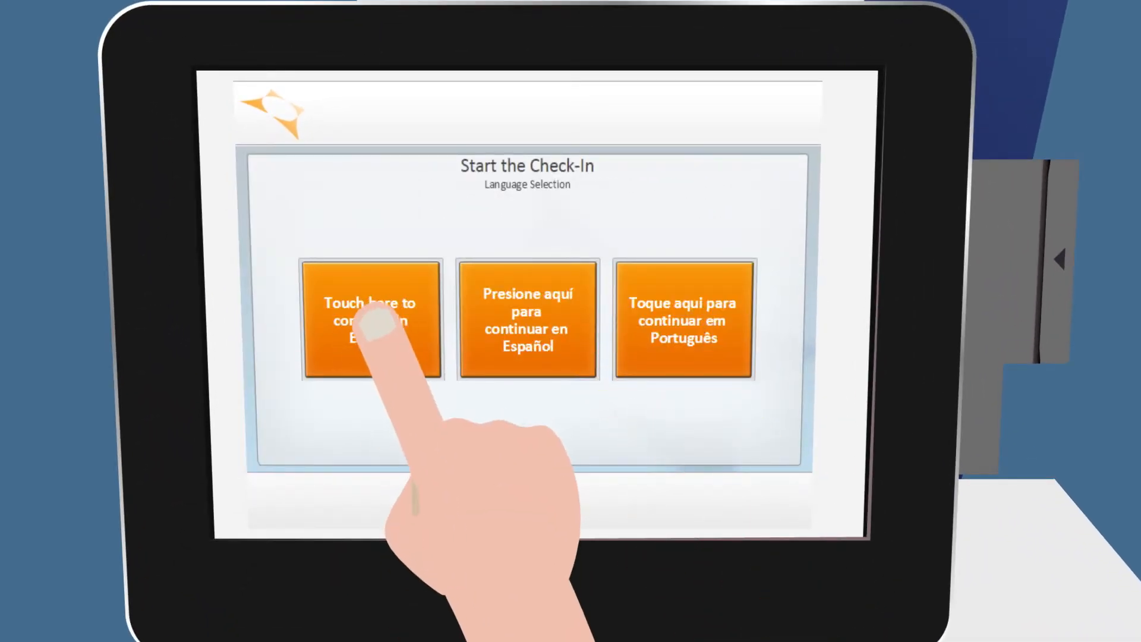
{"action": "left_click", "coordinate": [368, 319]}
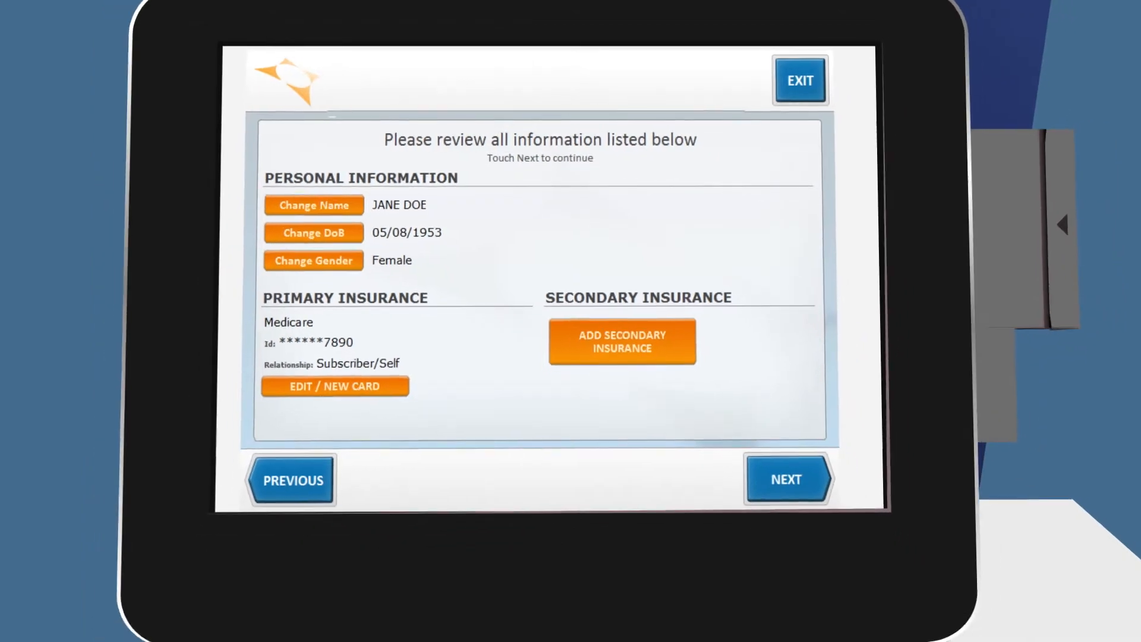
{"action": "left_click", "coordinate": [786, 479]}
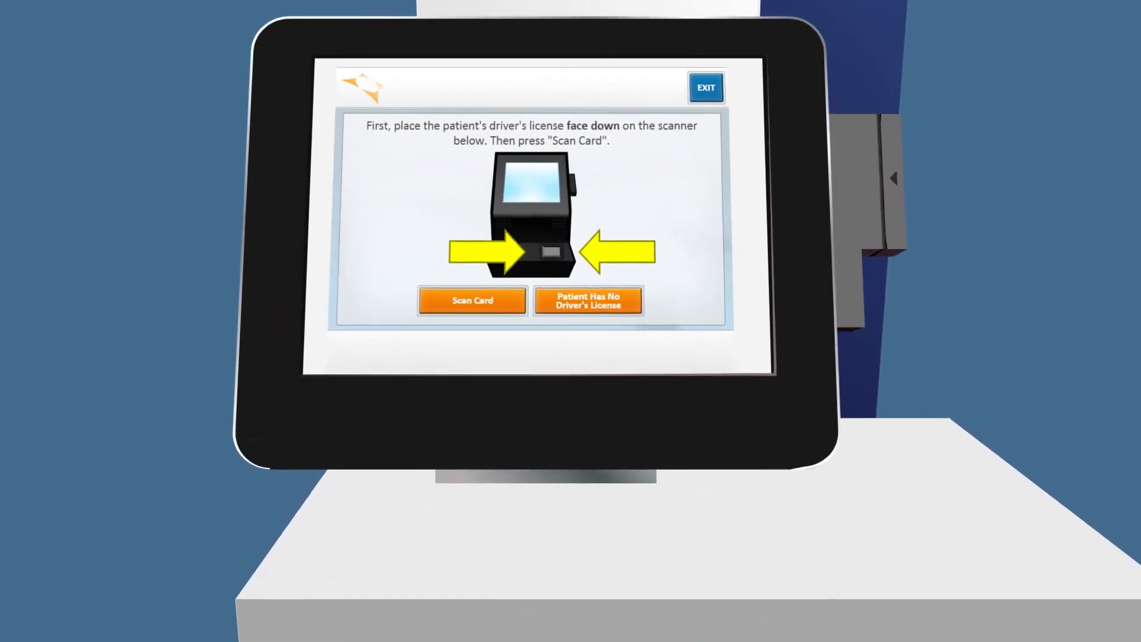
{"action": "left_click", "coordinate": [643, 452]}
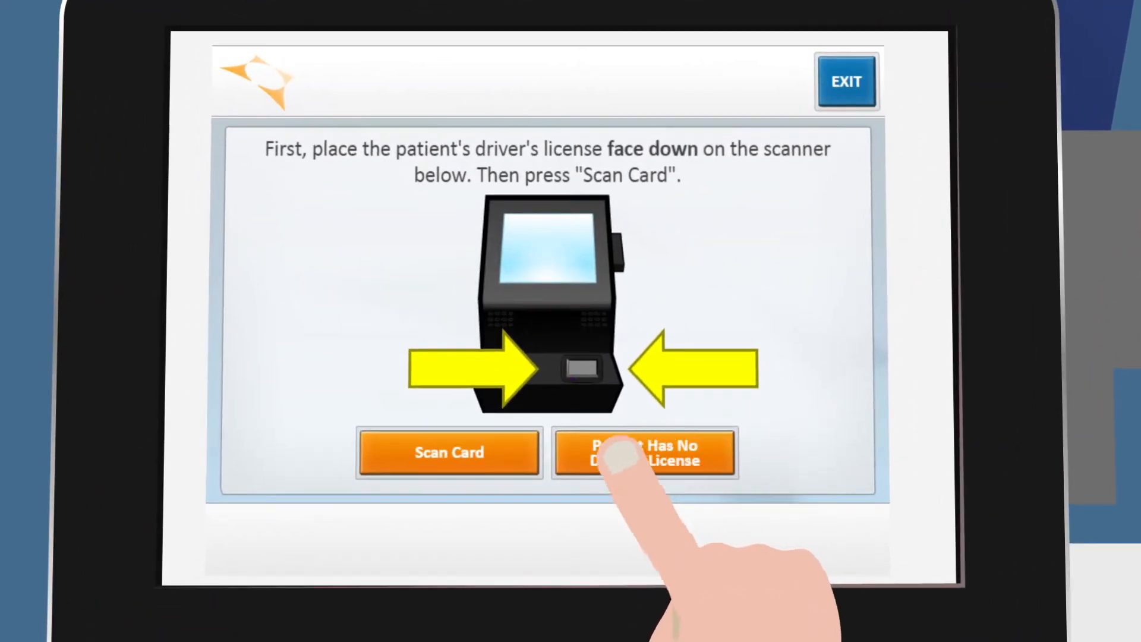
{"action": "left_click", "coordinate": [643, 452]}
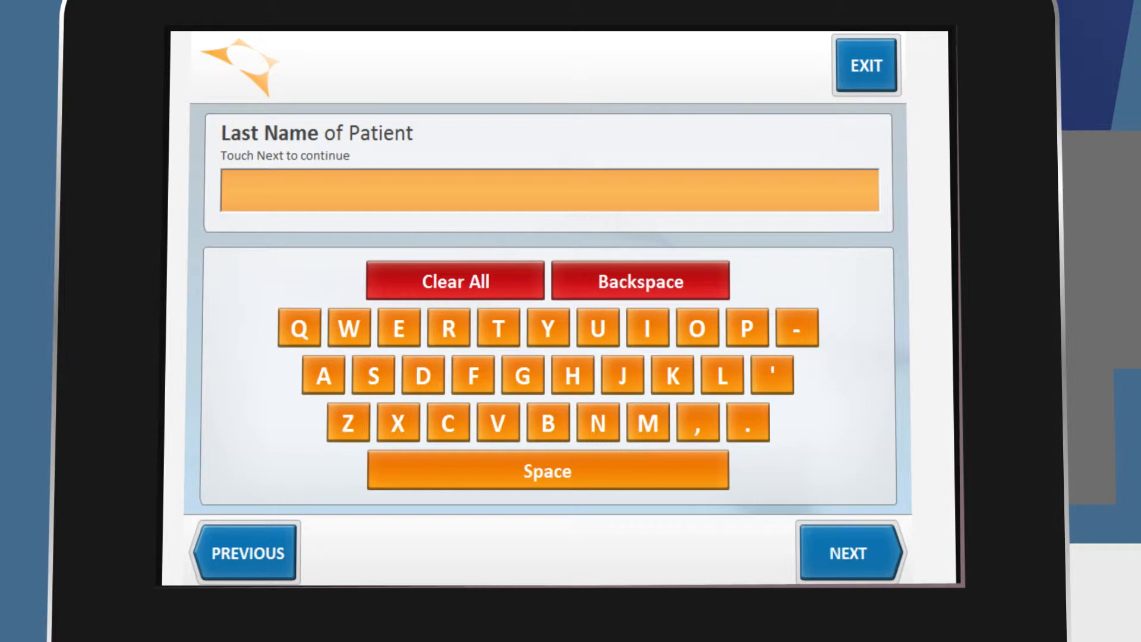
{"action": "left_click", "coordinate": [848, 553]}
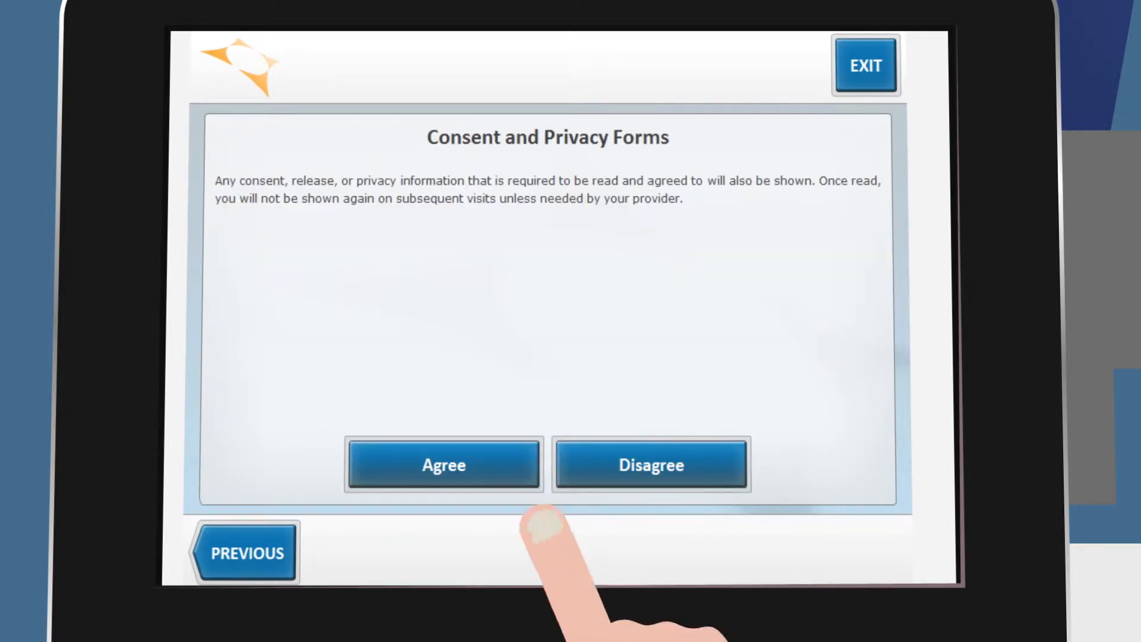
{"action": "left_click", "coordinate": [443, 465]}
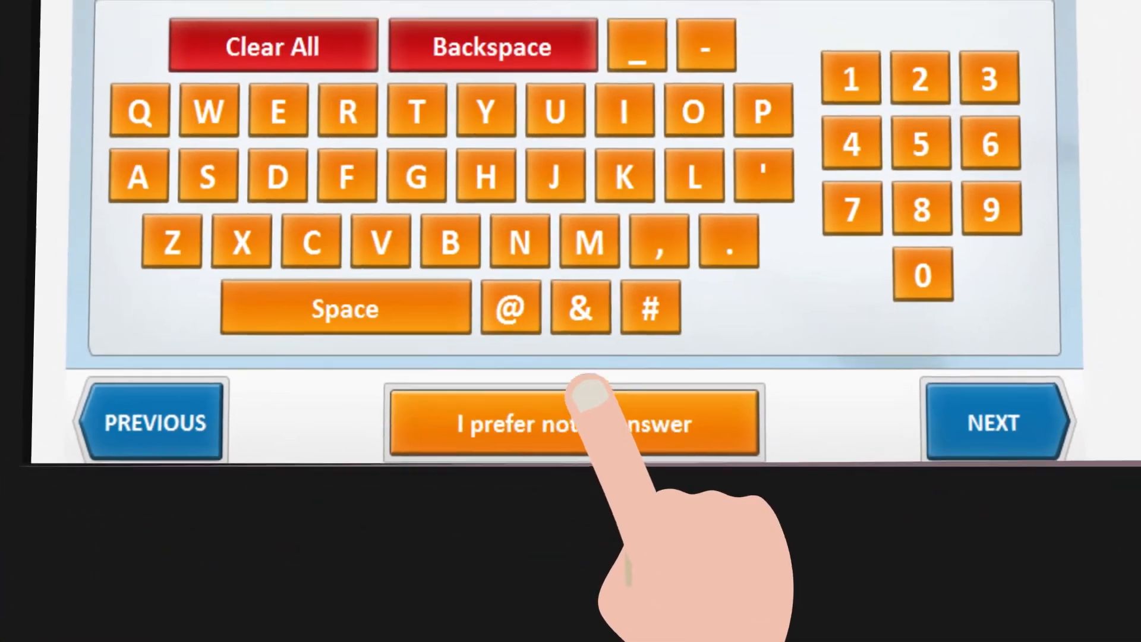
{"action": "left_click", "coordinate": [572, 422]}
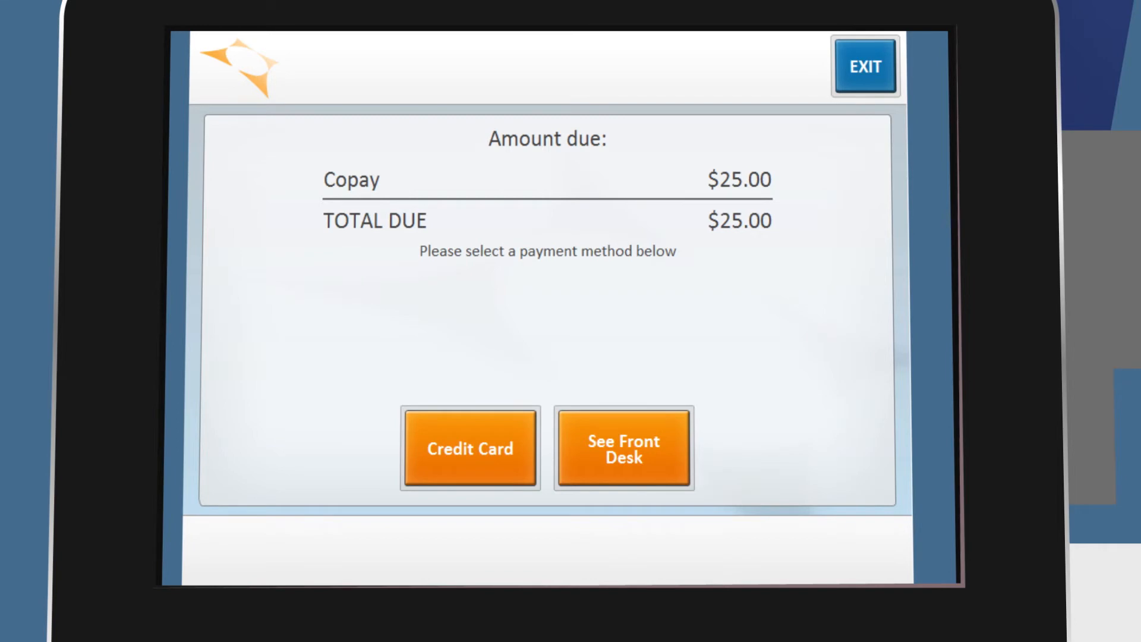
{"action": "left_click", "coordinate": [471, 448]}
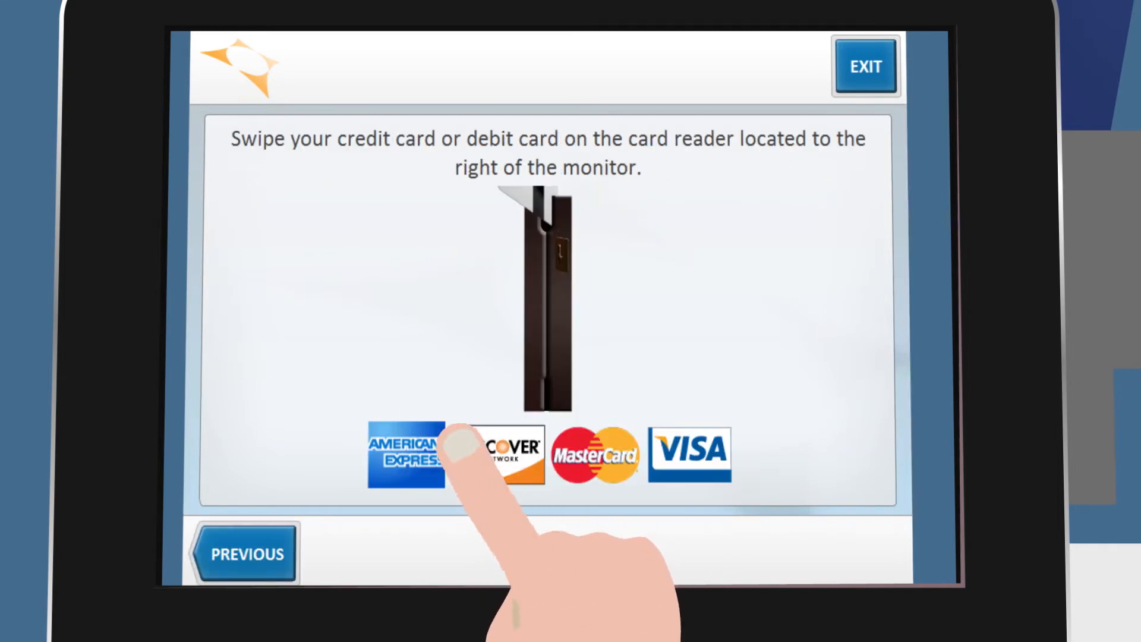